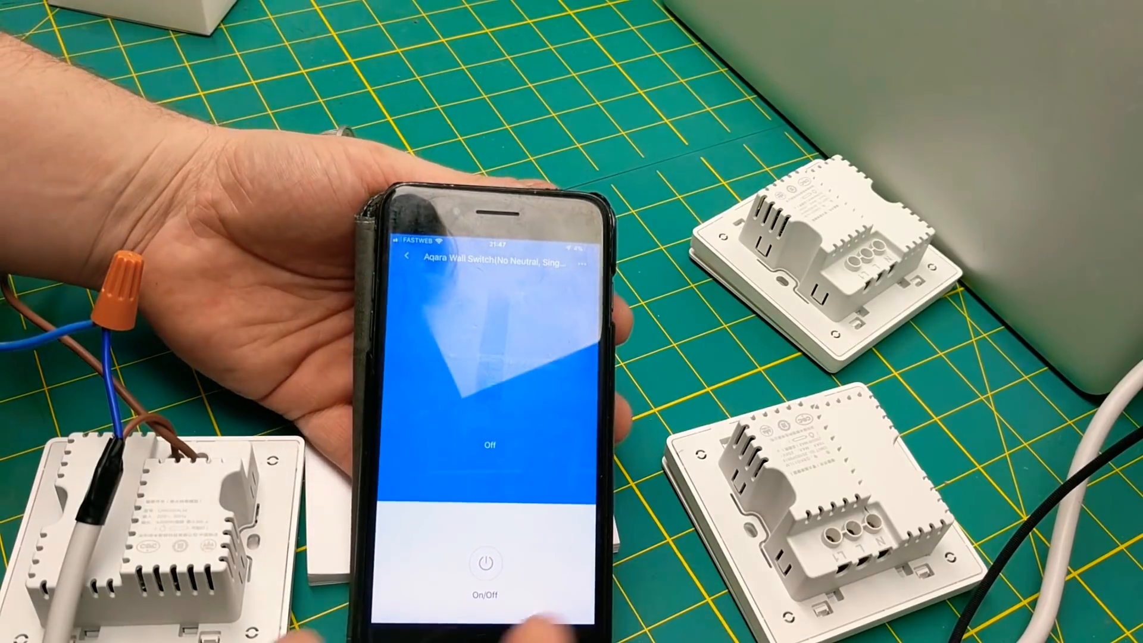
# - Go back to My devices and open the ZeroLine switch's control page, showing it On
pyautogui.click(579, 259)
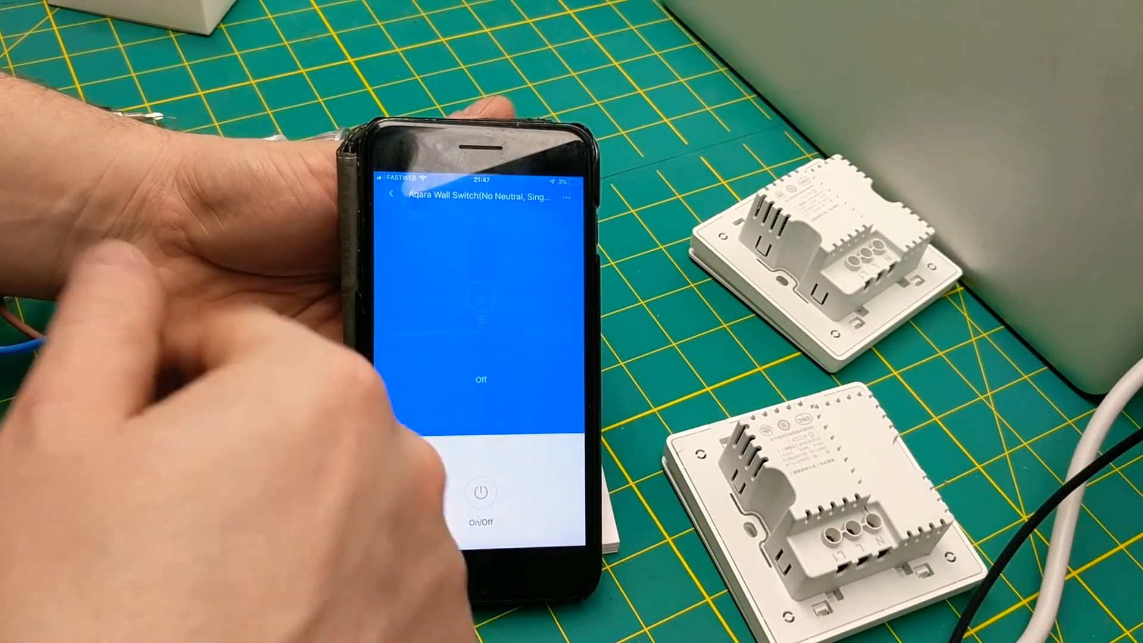
pyautogui.click(390, 203)
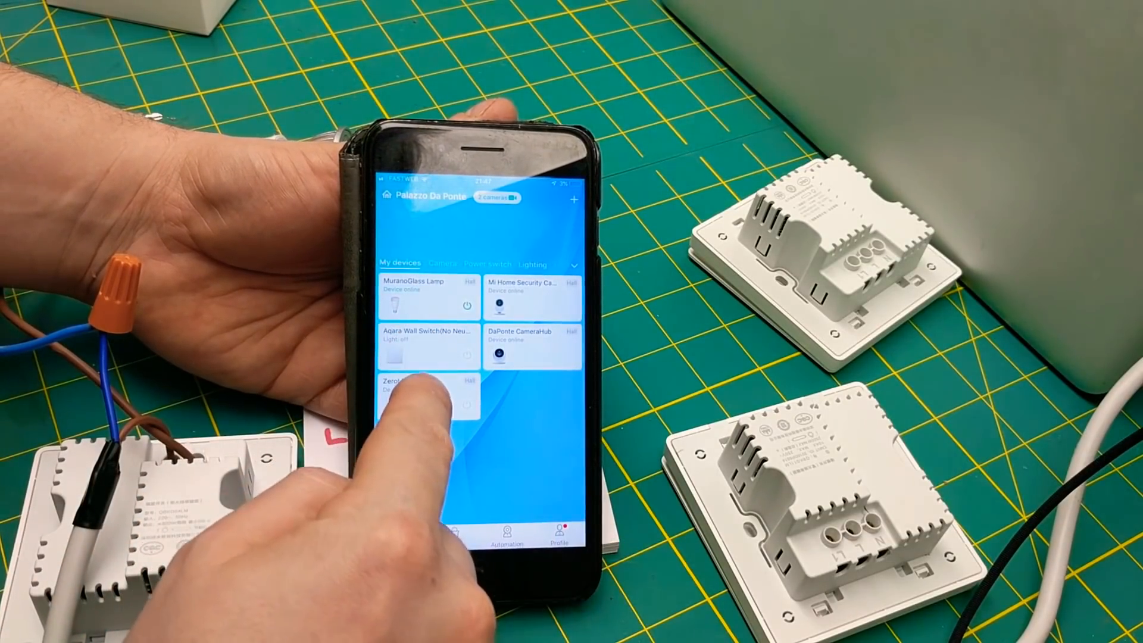
pyautogui.click(419, 386)
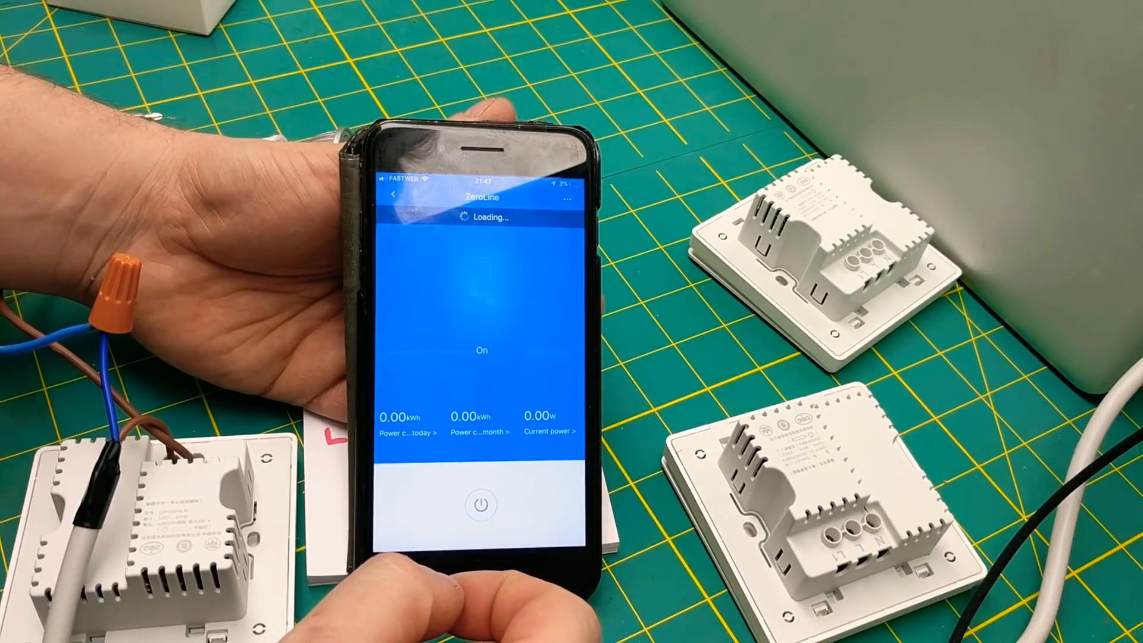